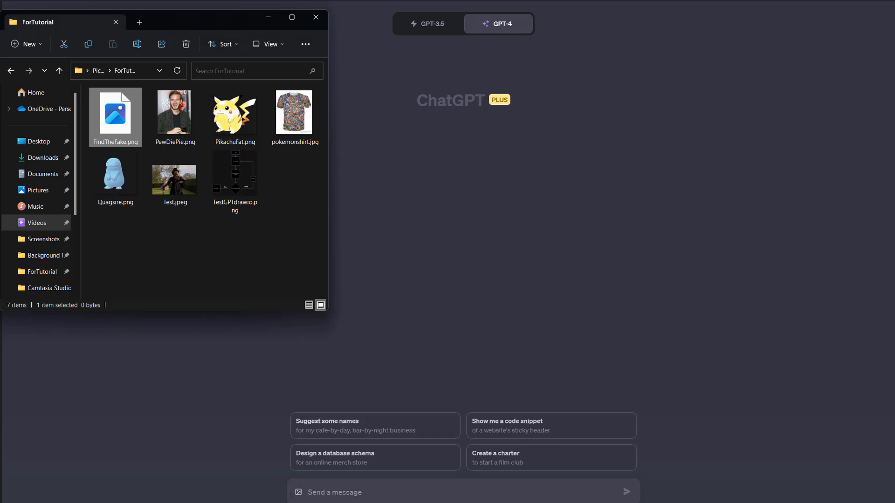
Select TestGPTdrawio.png in the ForTutorial folder
click(233, 176)
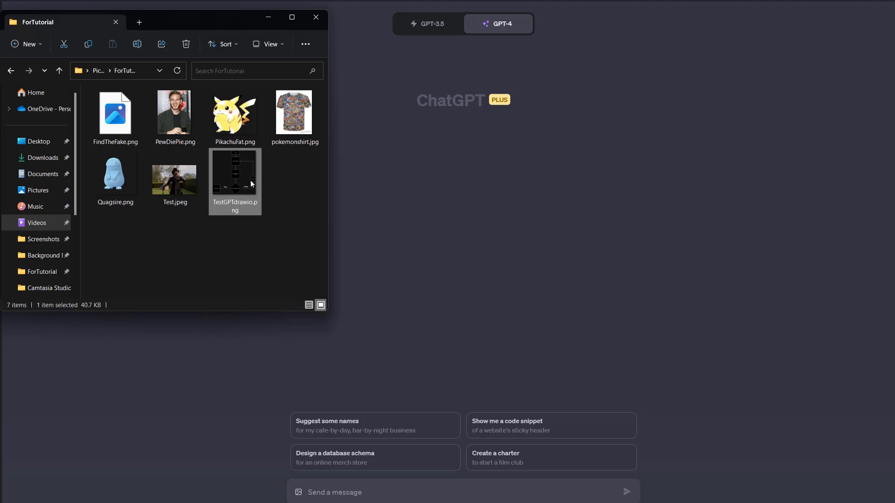
Upload TestGPTdrawio.png and type 'Write the C# code for this flow chart'
double_click(234, 171)
text(Write the C)
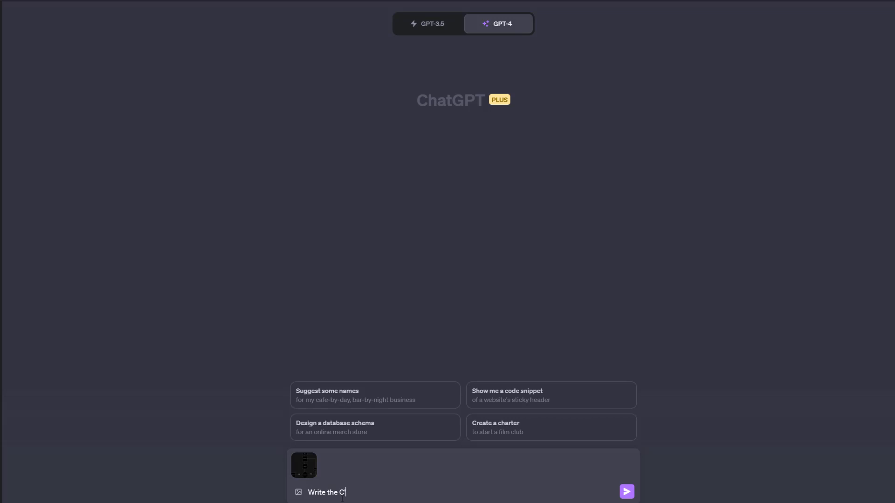
text(# code for this)
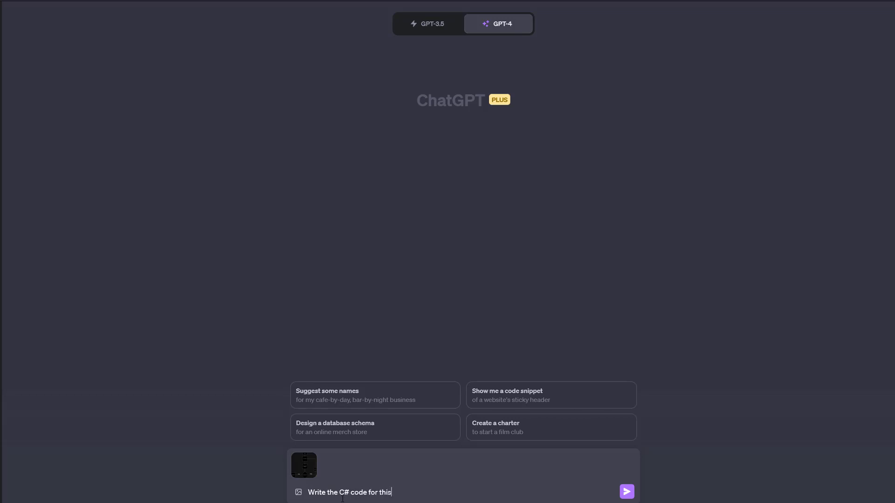
text(flow char)
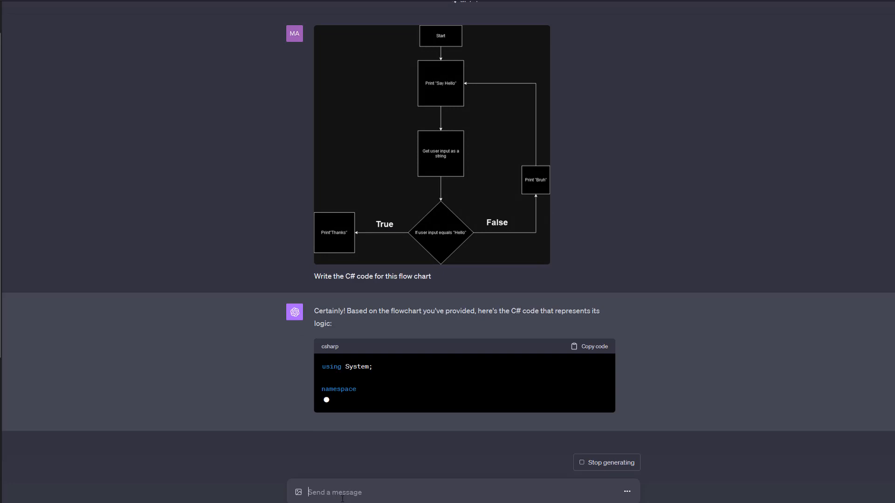
Scroll down through GPT-4's C# FlowChartApp console program as it generates
scroll(down, 3)
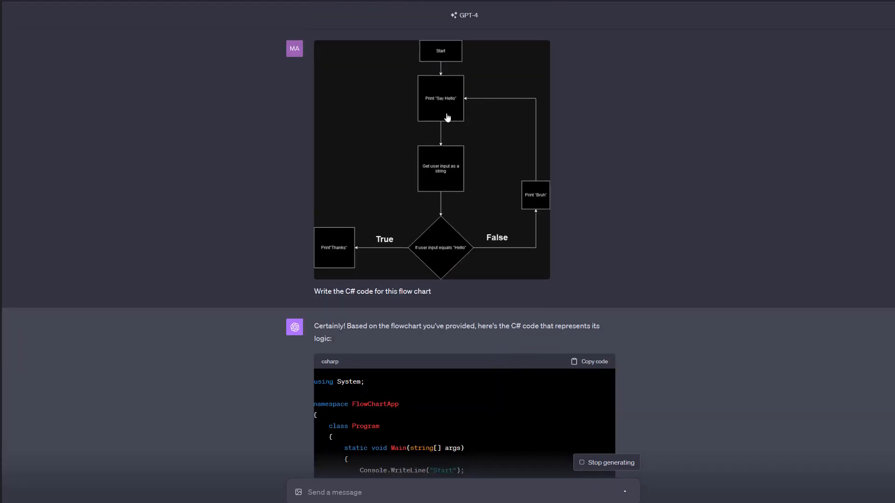
scroll(down, 3)
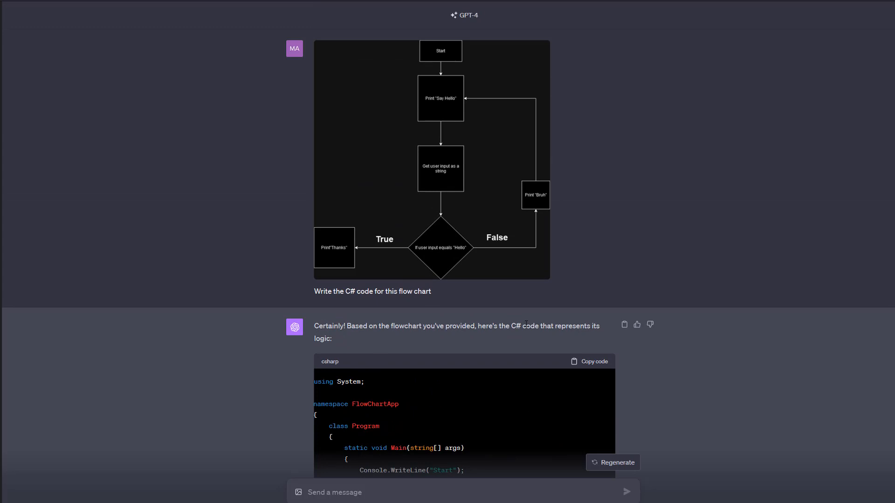
mouse_move(480, 146)
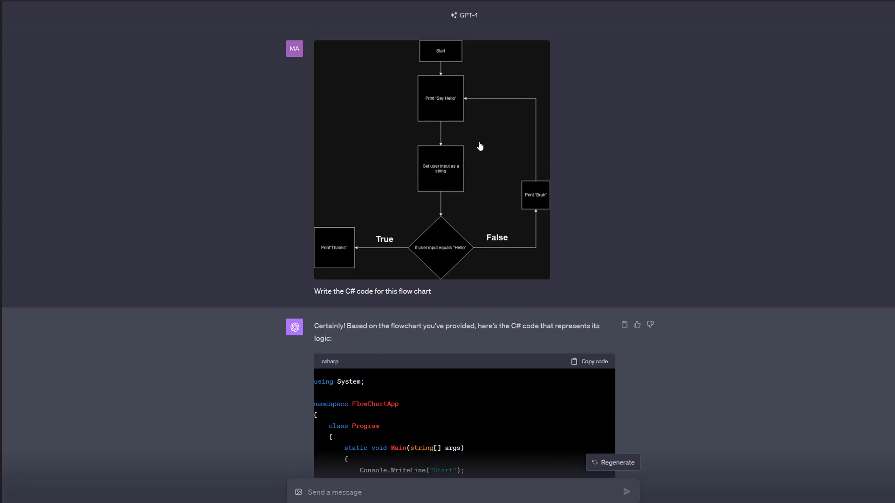
mouse_move(597, 123)
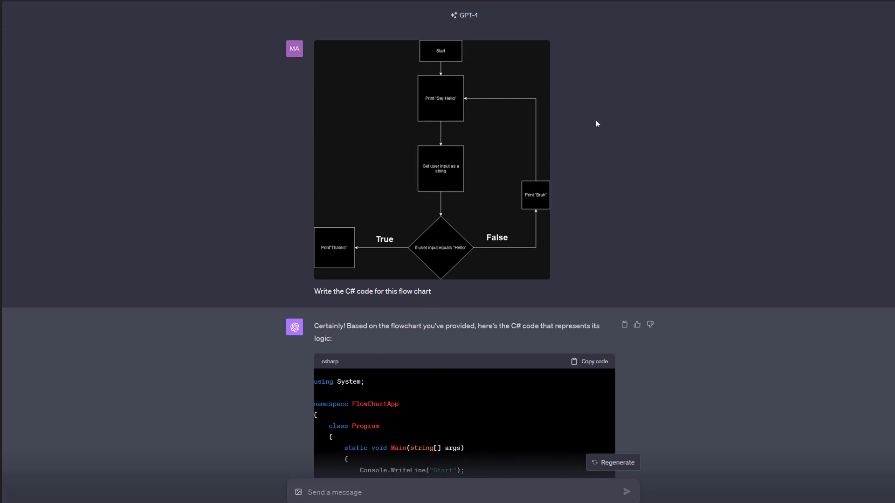